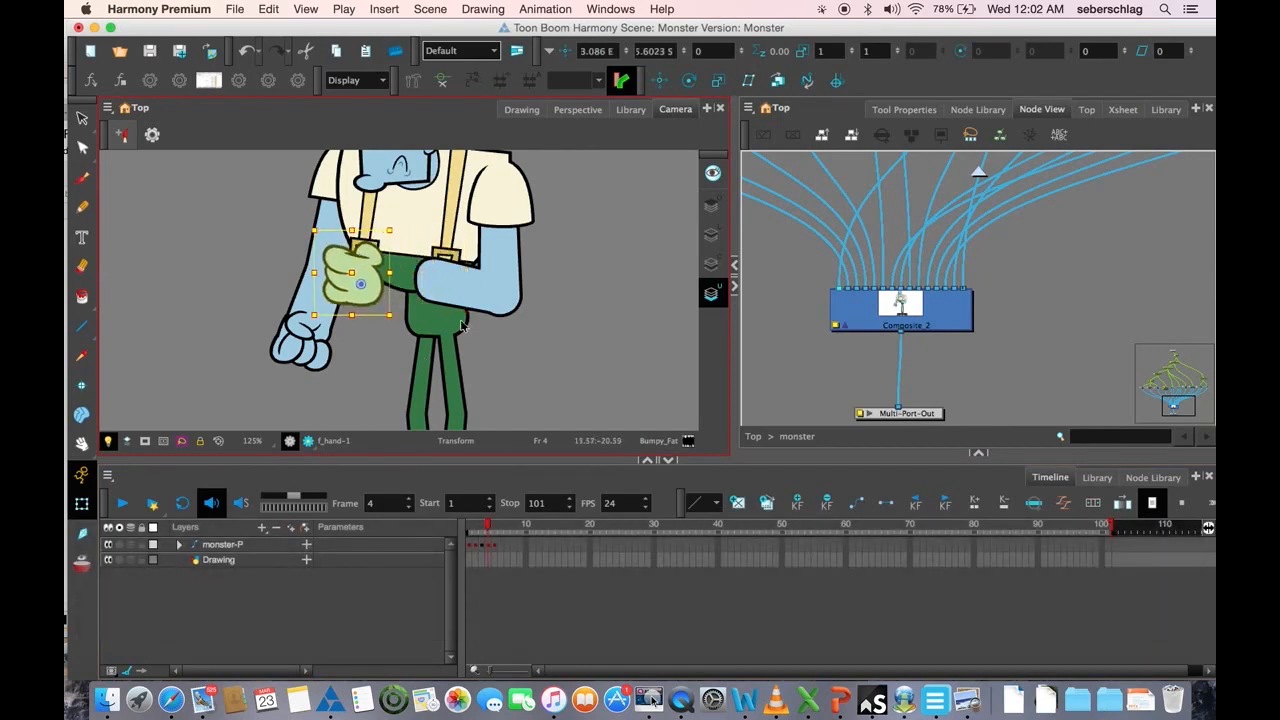
pyautogui.moveTo(348, 330)
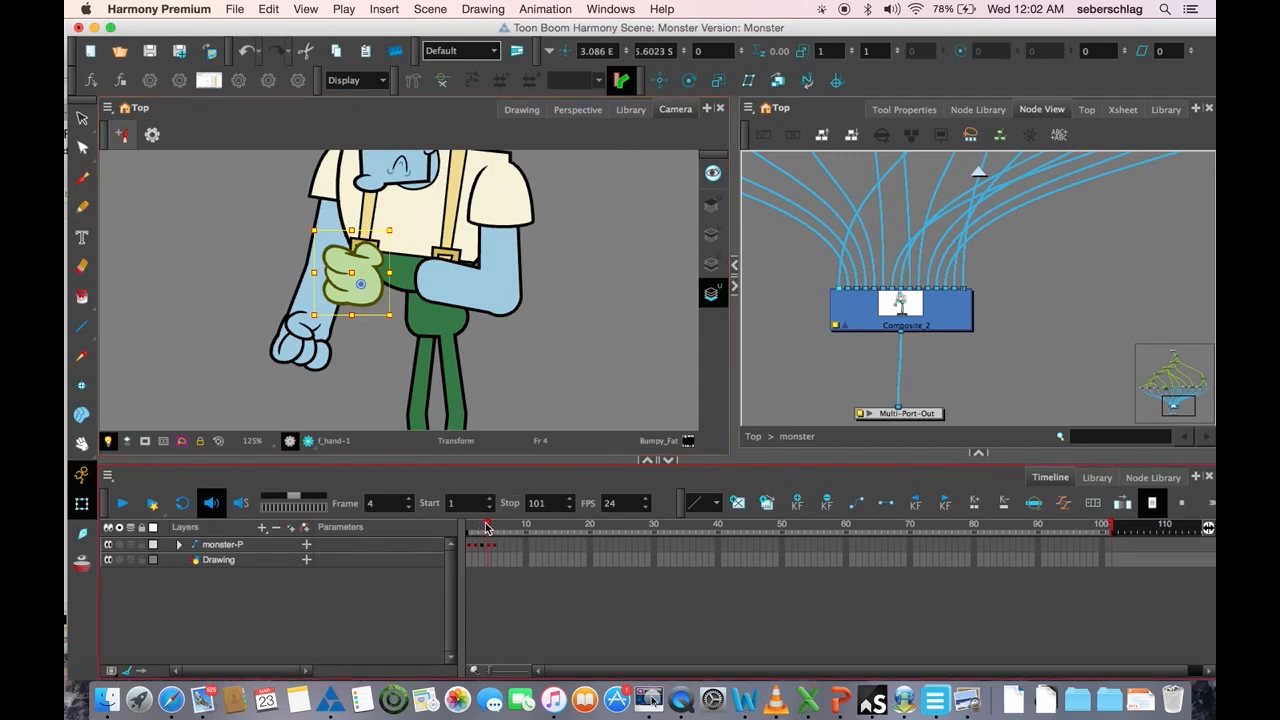
# - Select the lower arm's frame 4 cell in the timeline to isolate its drawing
pyautogui.click(480, 528)
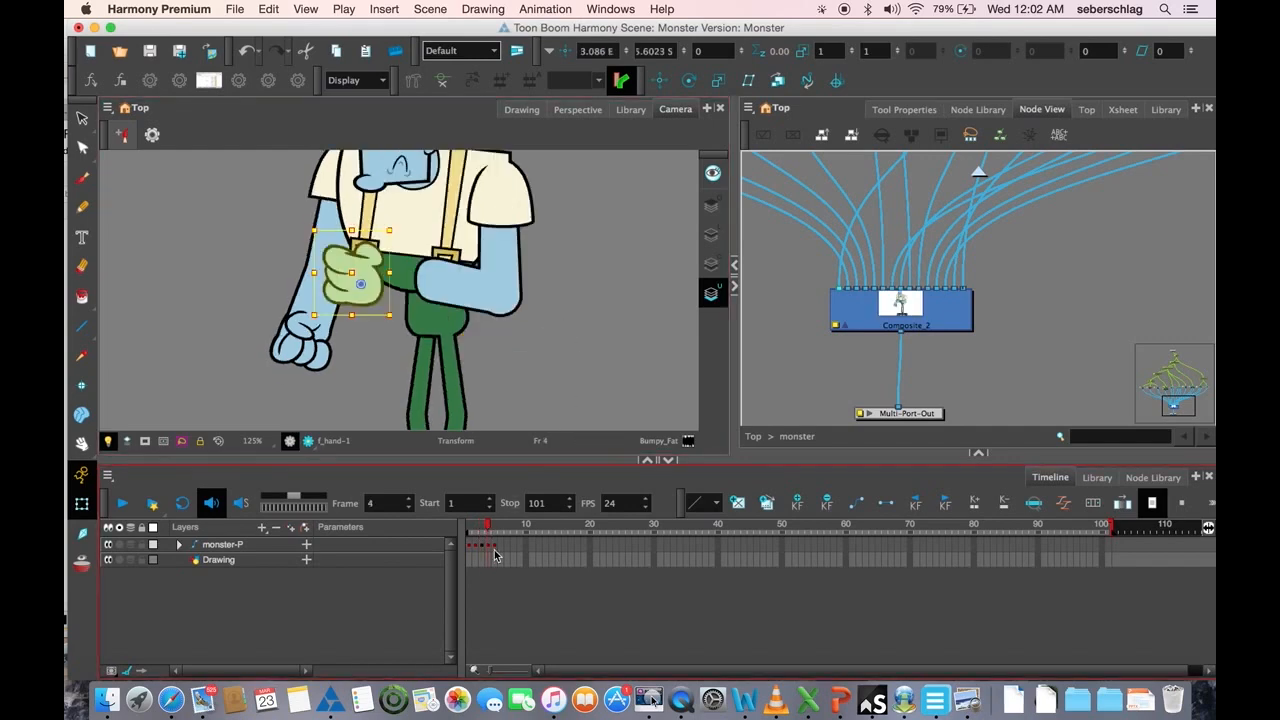
pyautogui.click(480, 532)
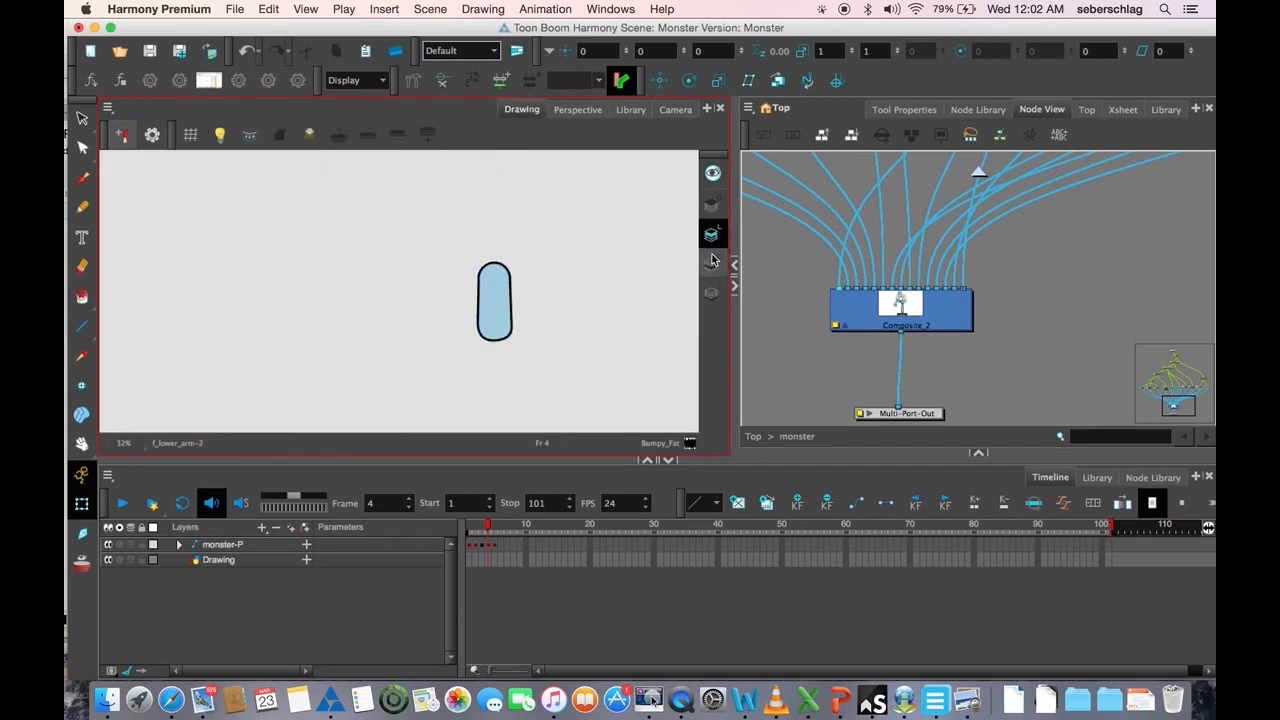
pyautogui.moveTo(712, 238)
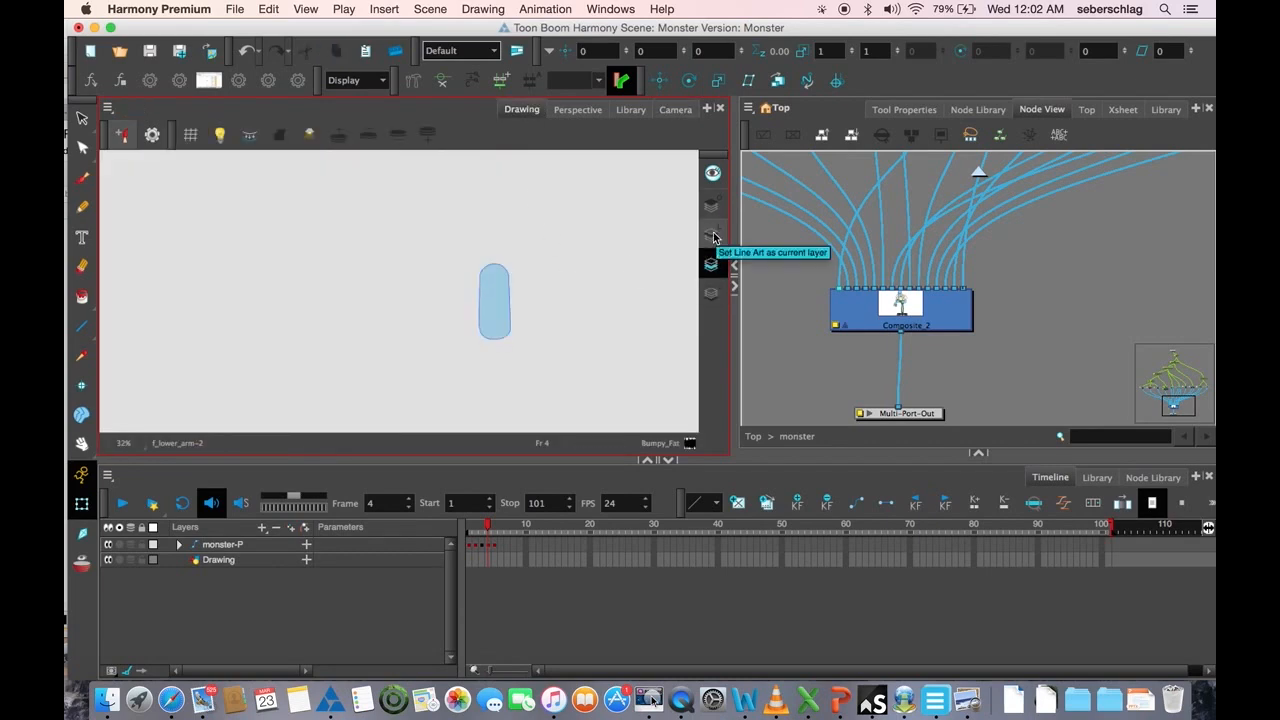
pyautogui.moveTo(712, 216)
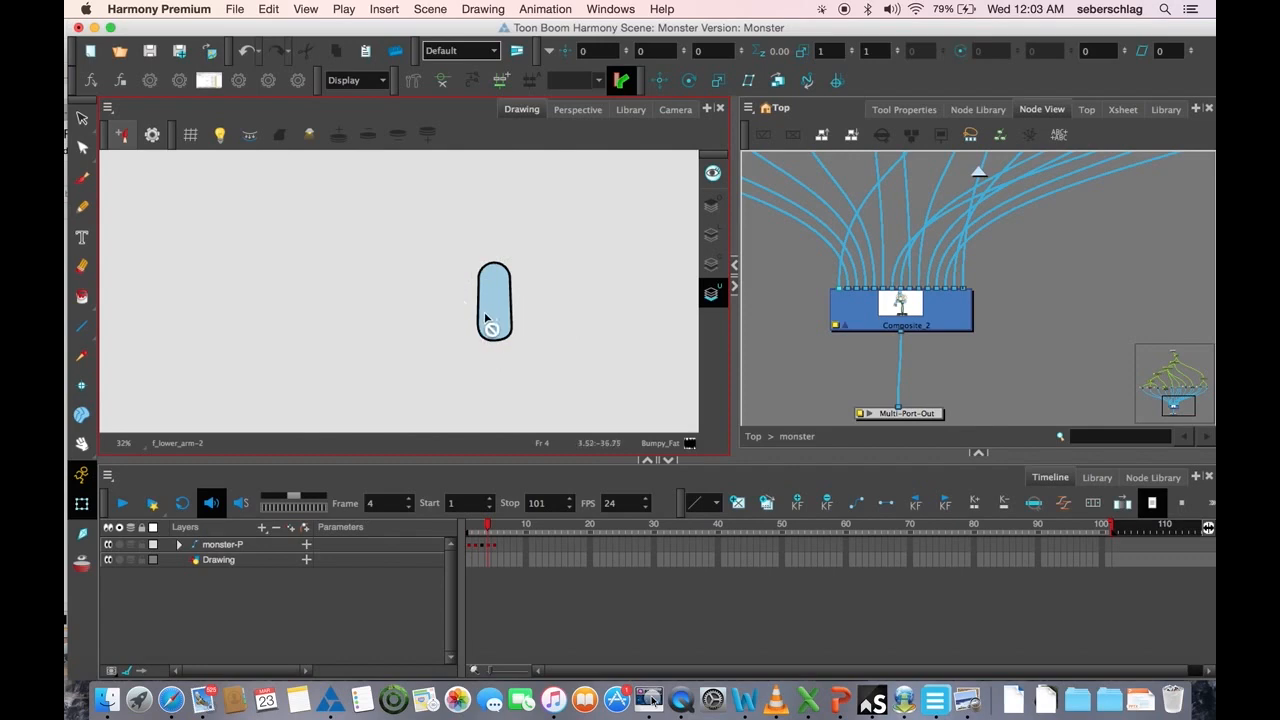
pyautogui.moveTo(490, 296)
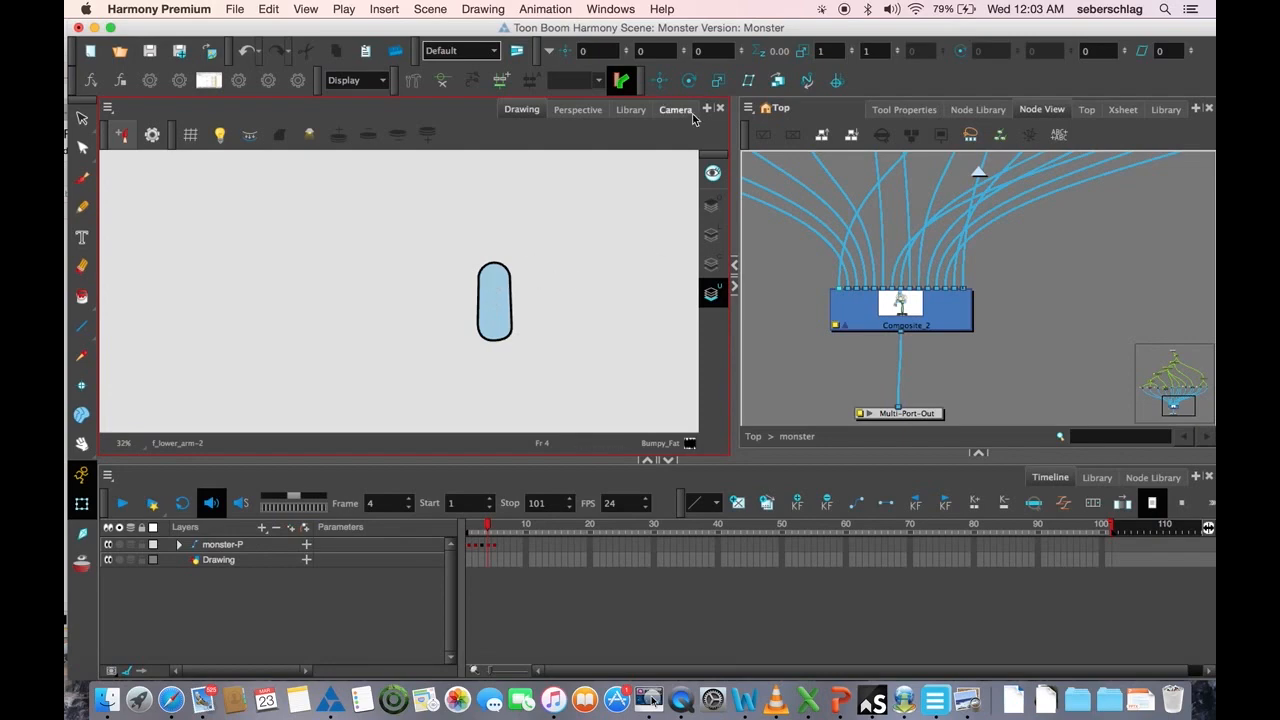
# - Return to the full character scene showing the arm group's lower arm and hand nodes
pyautogui.click(676, 108)
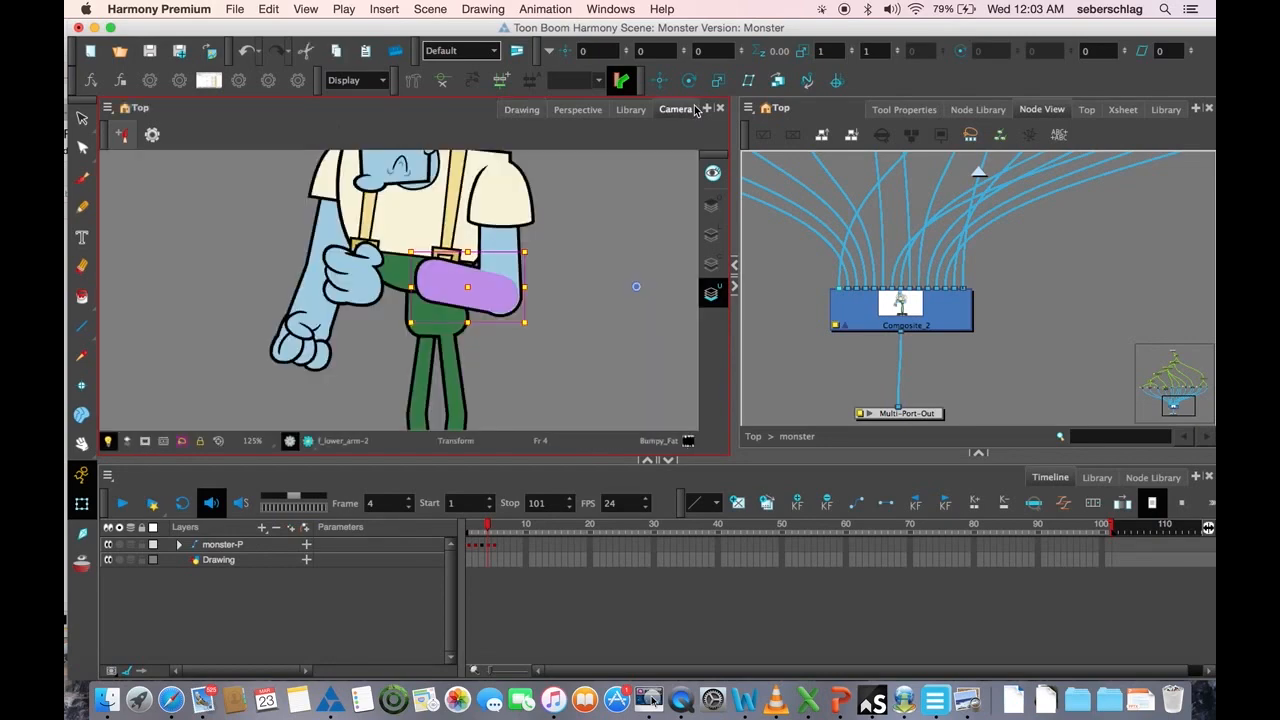
pyautogui.moveTo(576, 374)
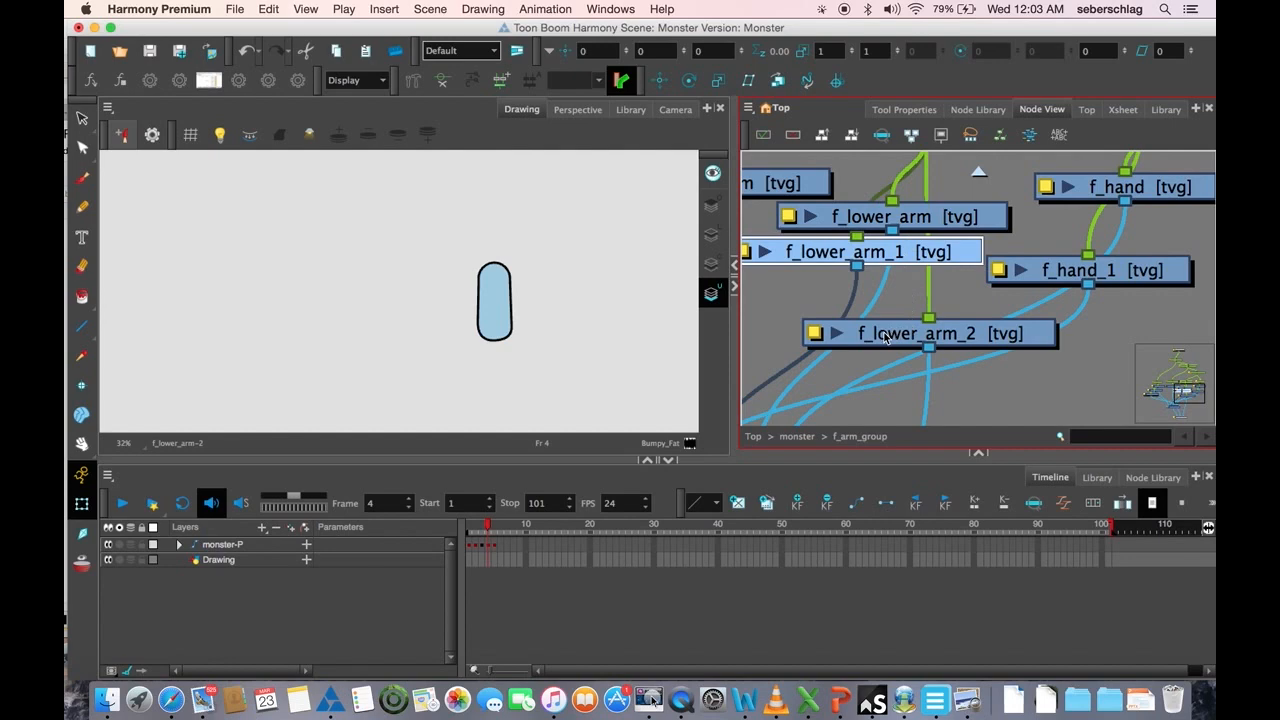
# - Zoom the Camera view in twice on where the lower arm overlaps the body
pyautogui.click(676, 108)
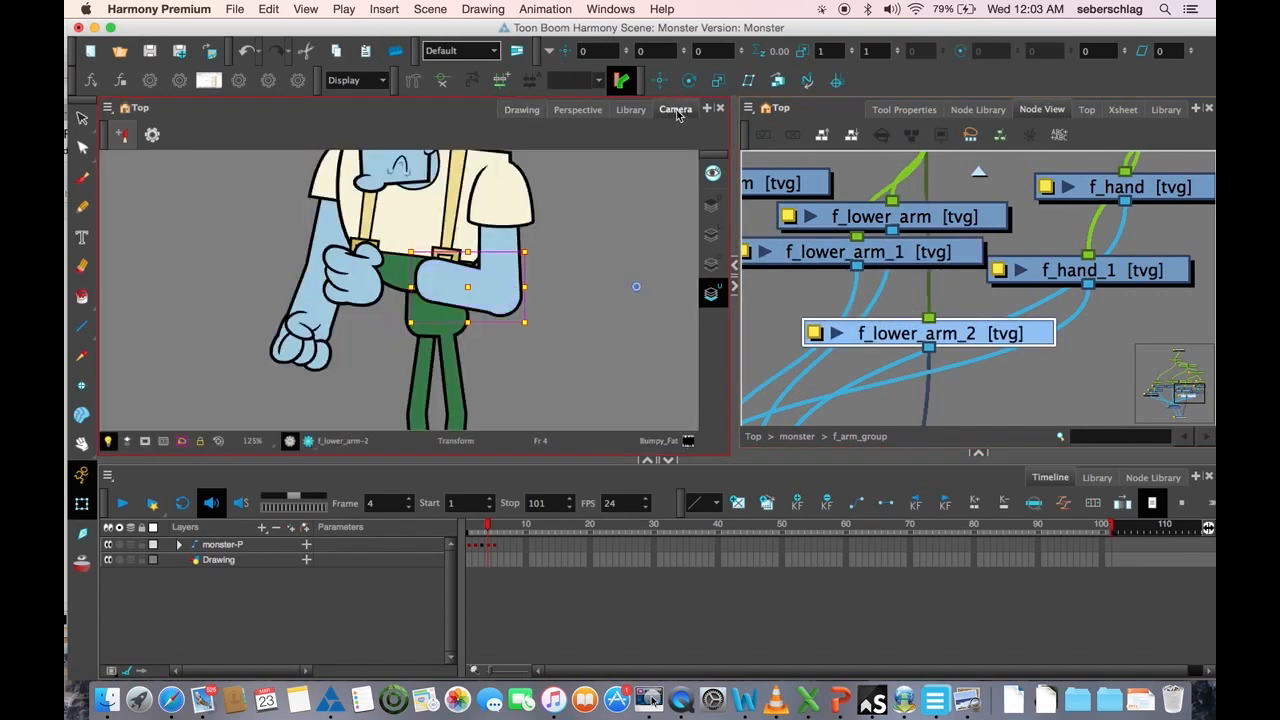
pyautogui.press('space')
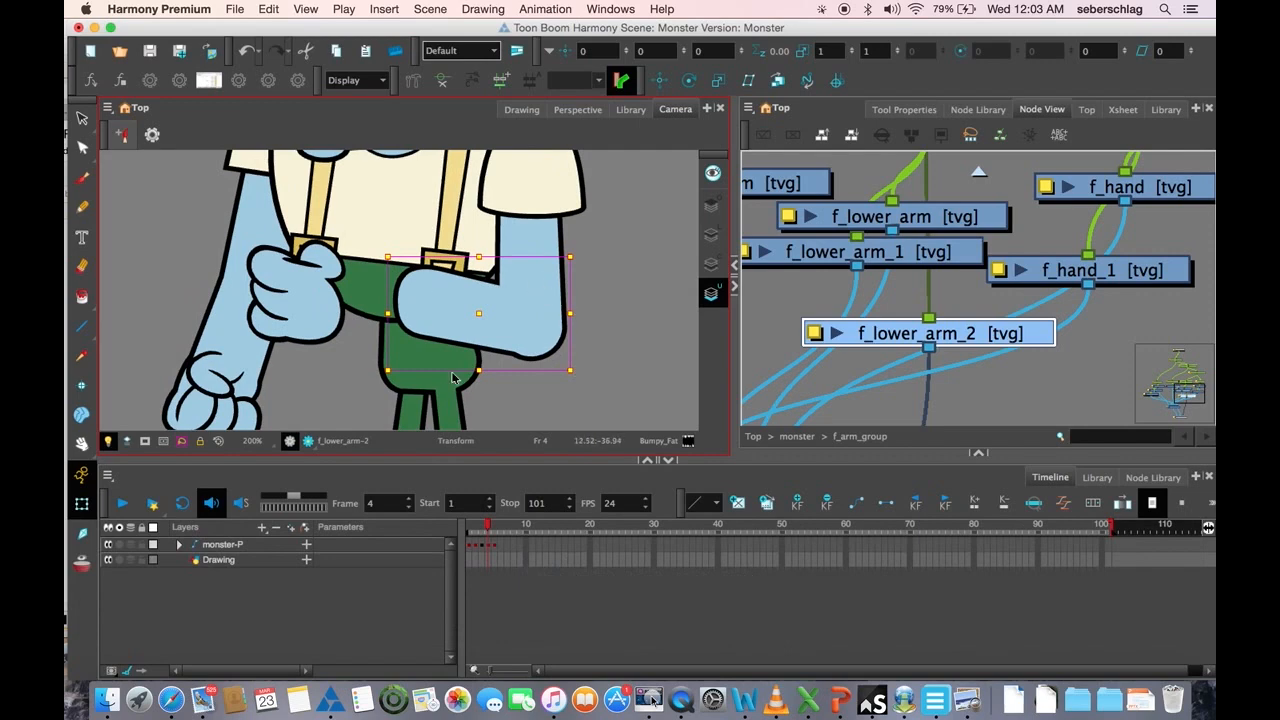
pyautogui.press('space')
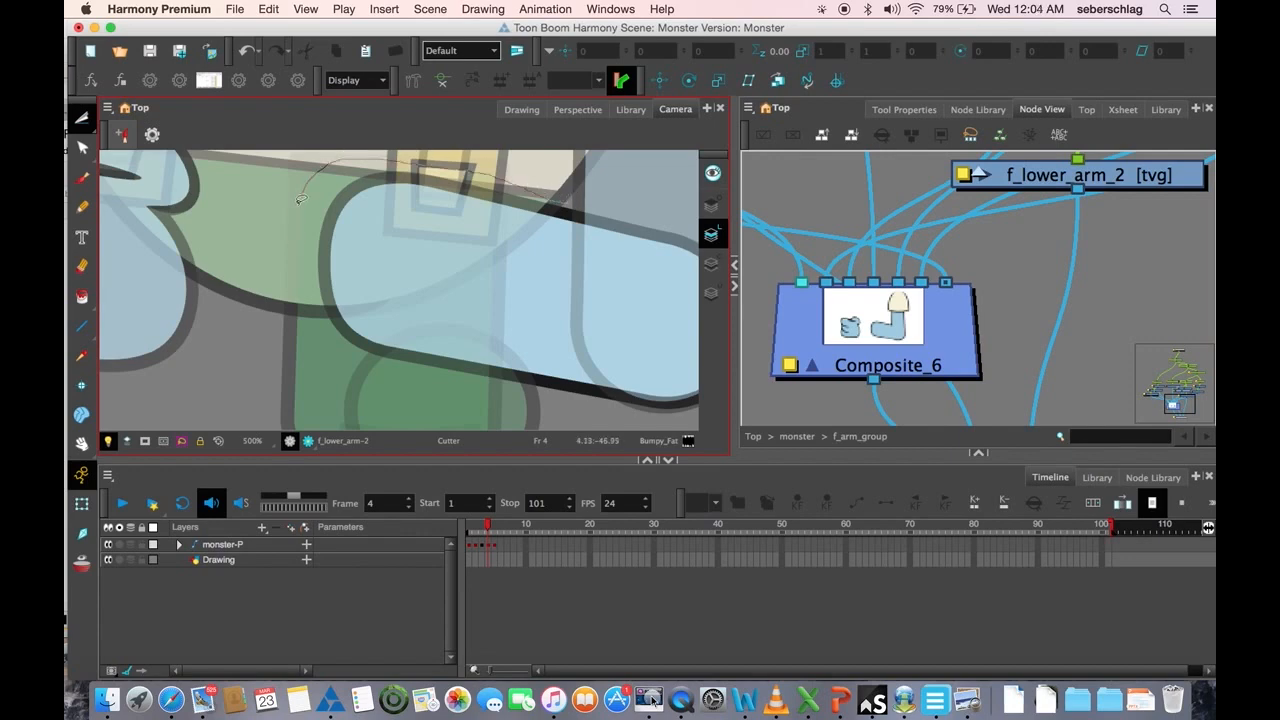
# - Lasso-cut the lower arm's outline over the body with the Cutter on Line Art
pyautogui.moveTo(302, 198); pyautogui.dragTo(568, 406)
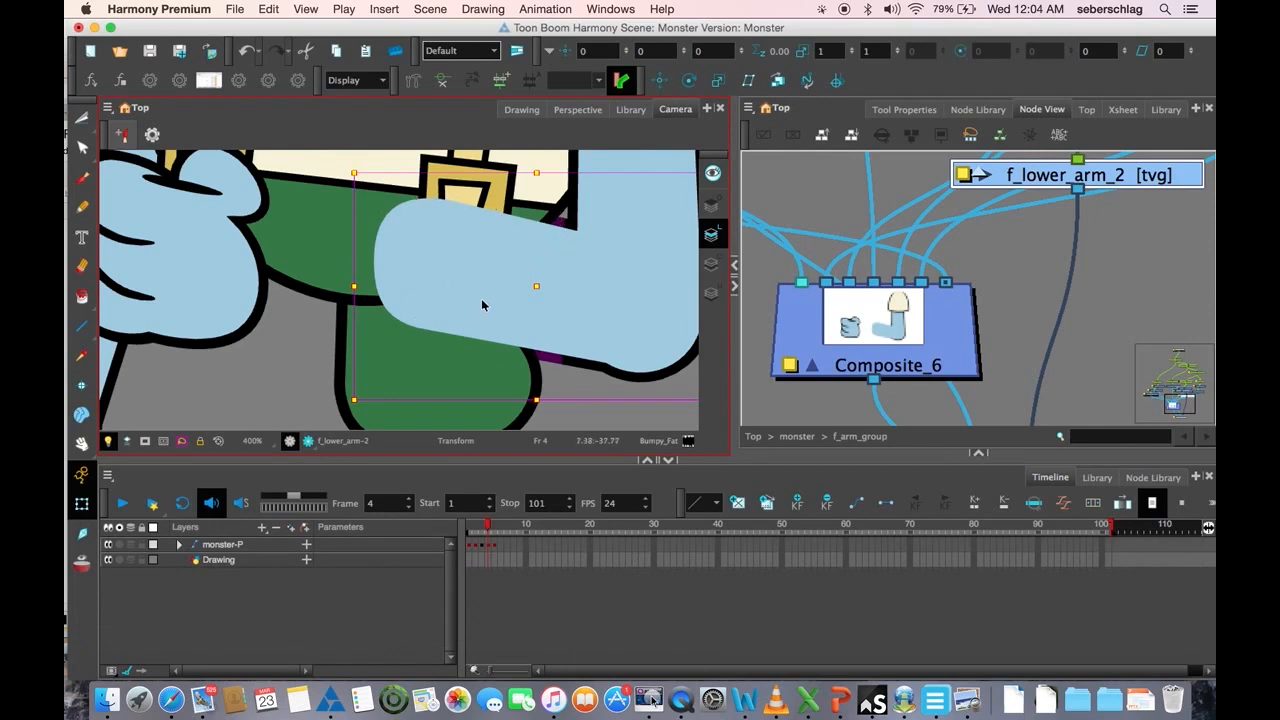
pyautogui.moveTo(710, 272)
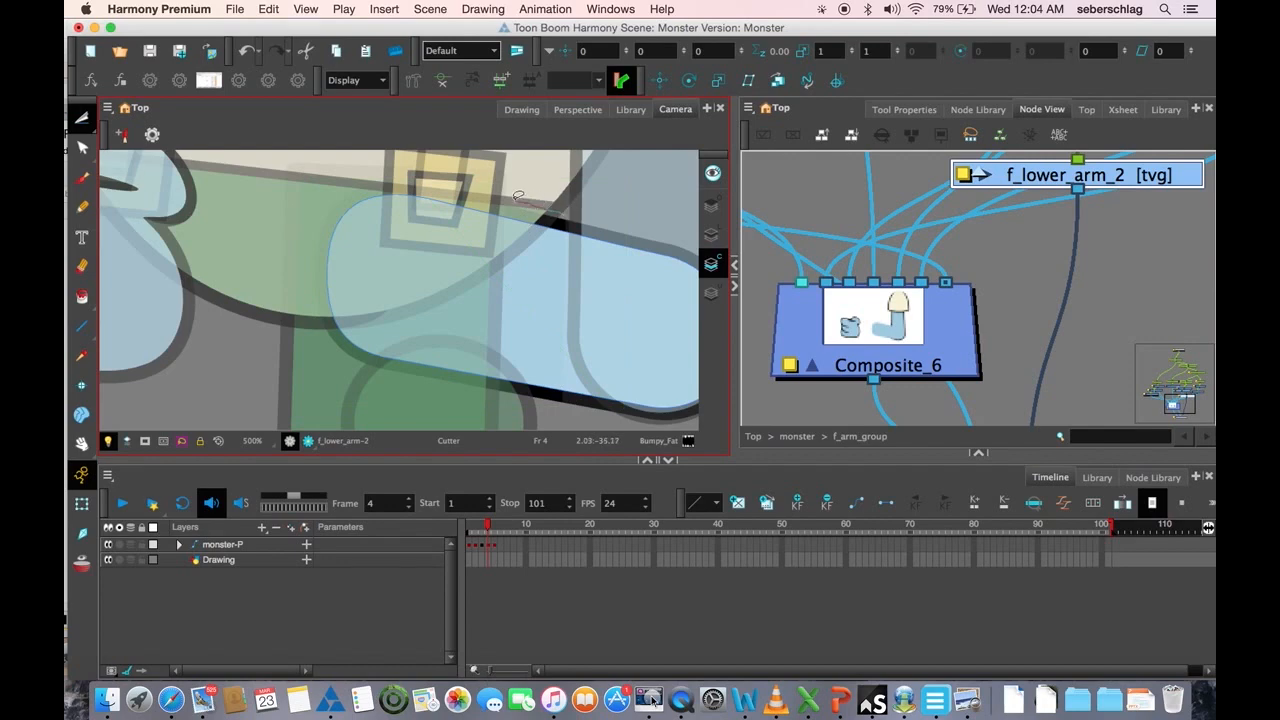
# - Lasso-cut the lower arm's colour fill over the body with the Cutter on Colour Art
pyautogui.moveTo(516, 192); pyautogui.dragTo(556, 408)
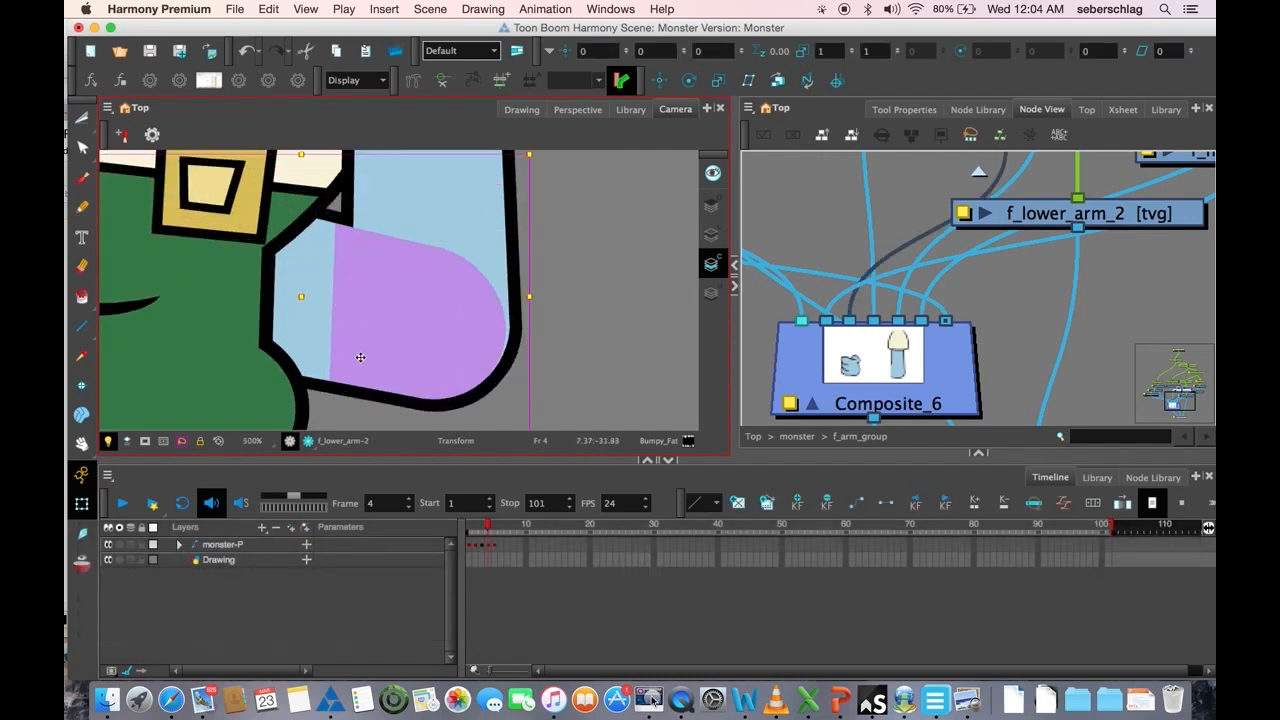
pyautogui.moveTo(712, 234)
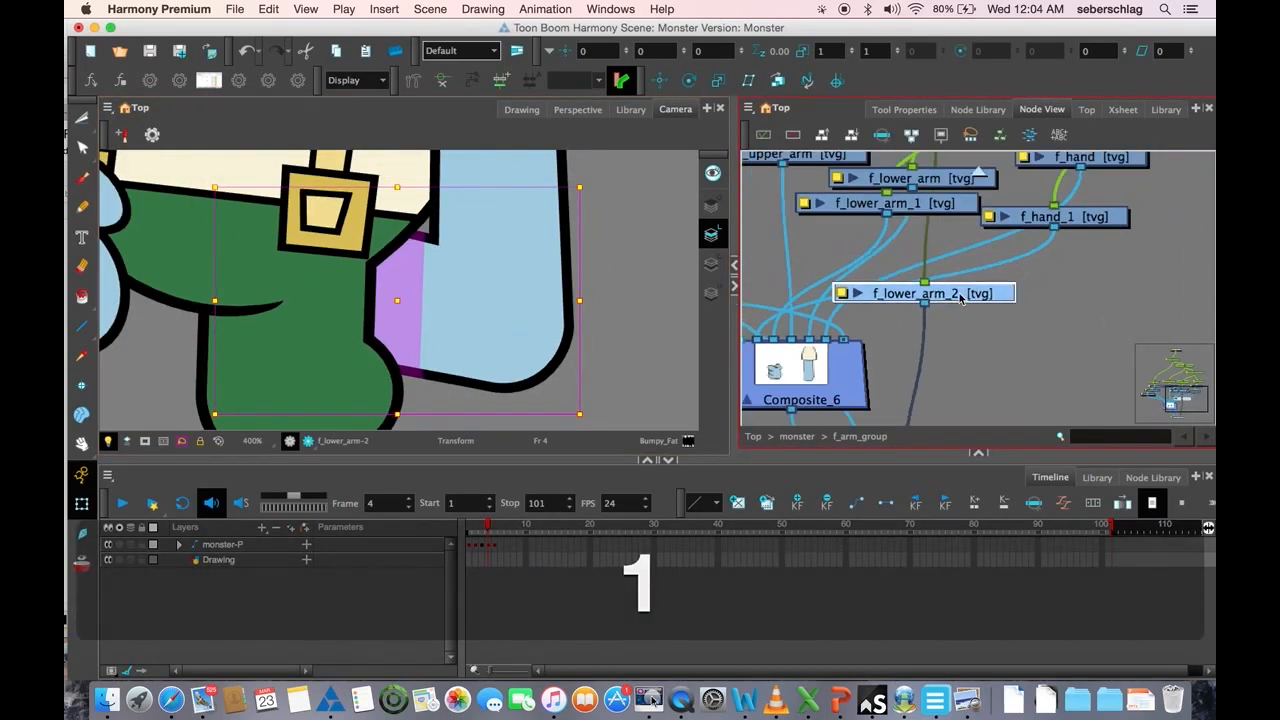
# - Select the lower arm node in the Node View to disable it, then clear the scene selection
pyautogui.moveTo(924, 292); pyautogui.dragTo(960, 310)
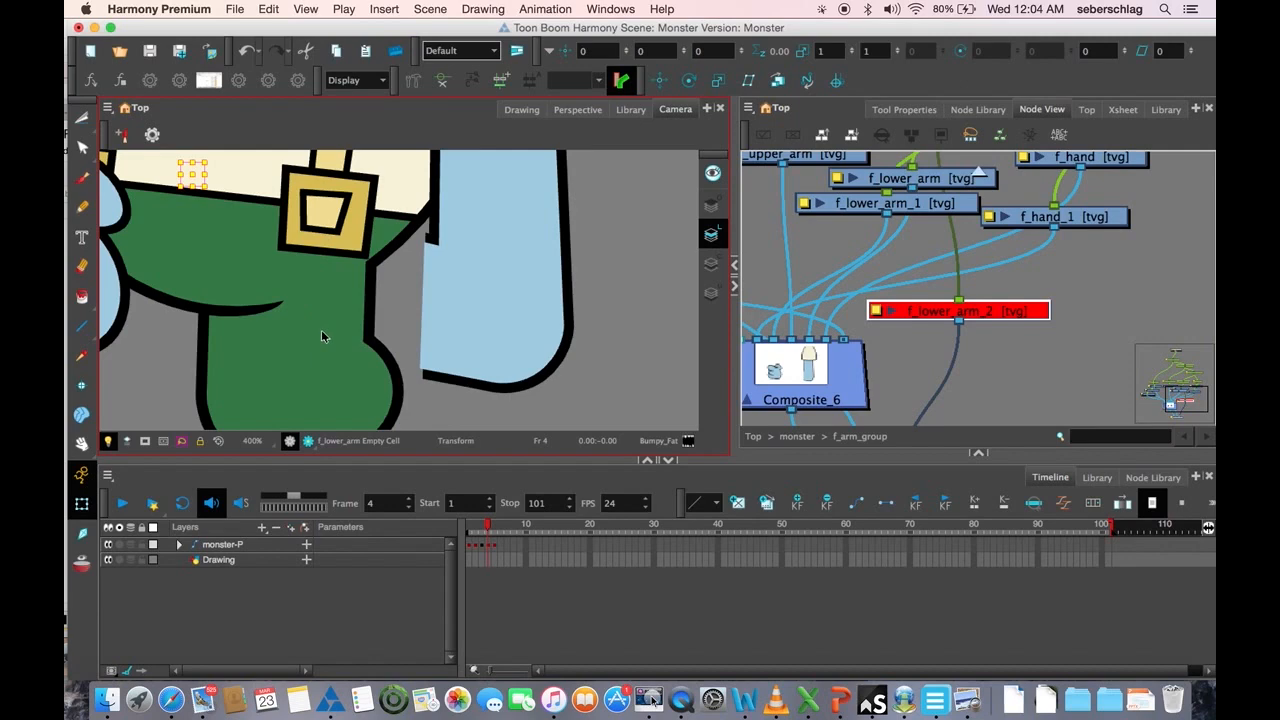
pyautogui.click(878, 212)
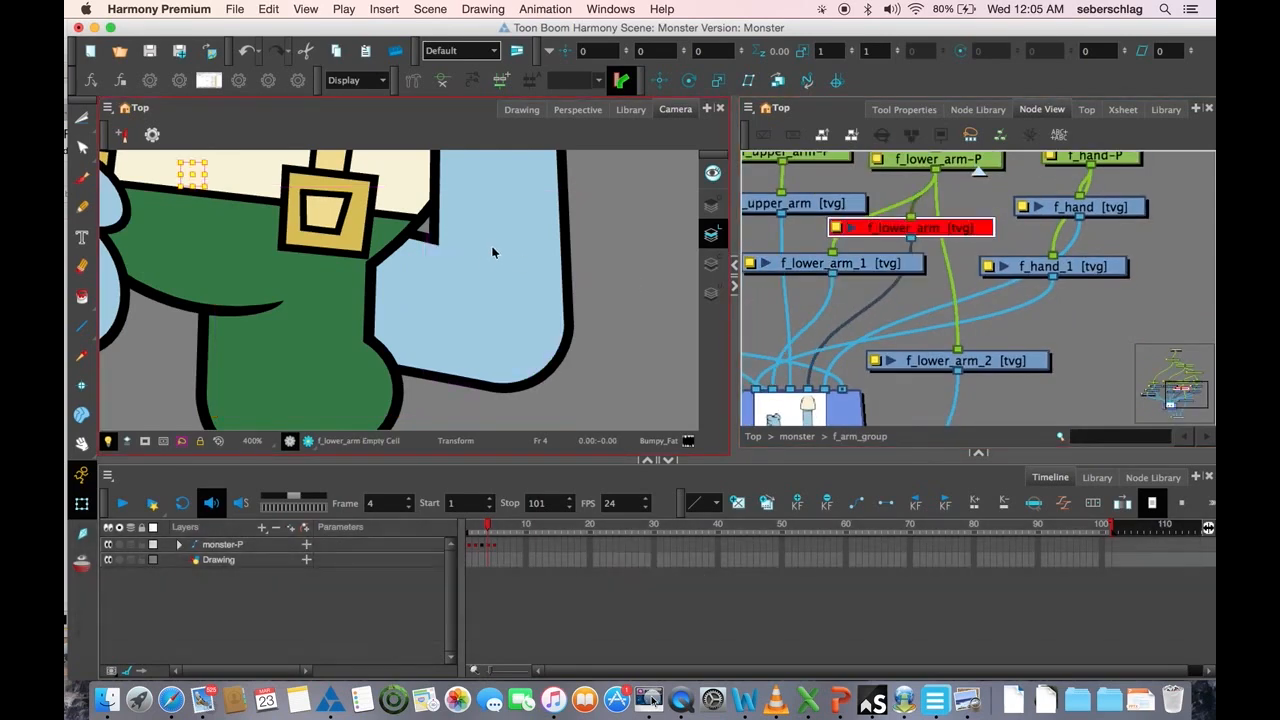
pyautogui.moveTo(428, 296)
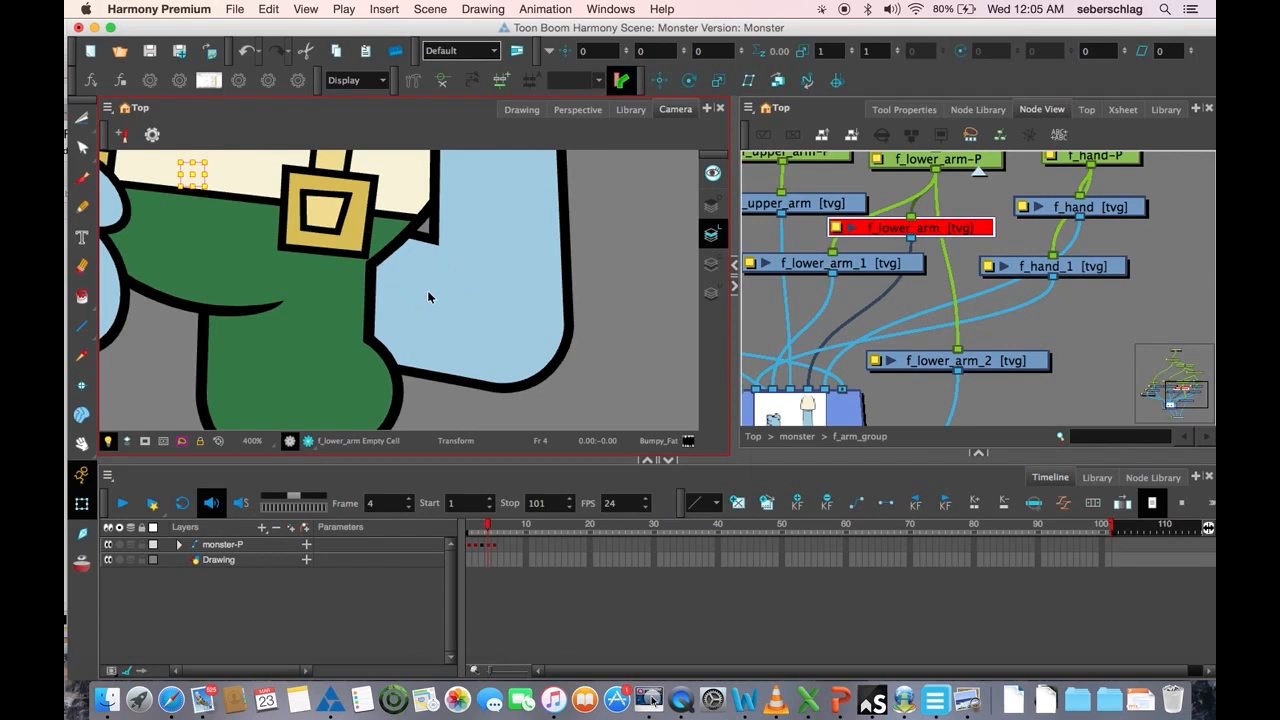
pyautogui.moveTo(566, 384)
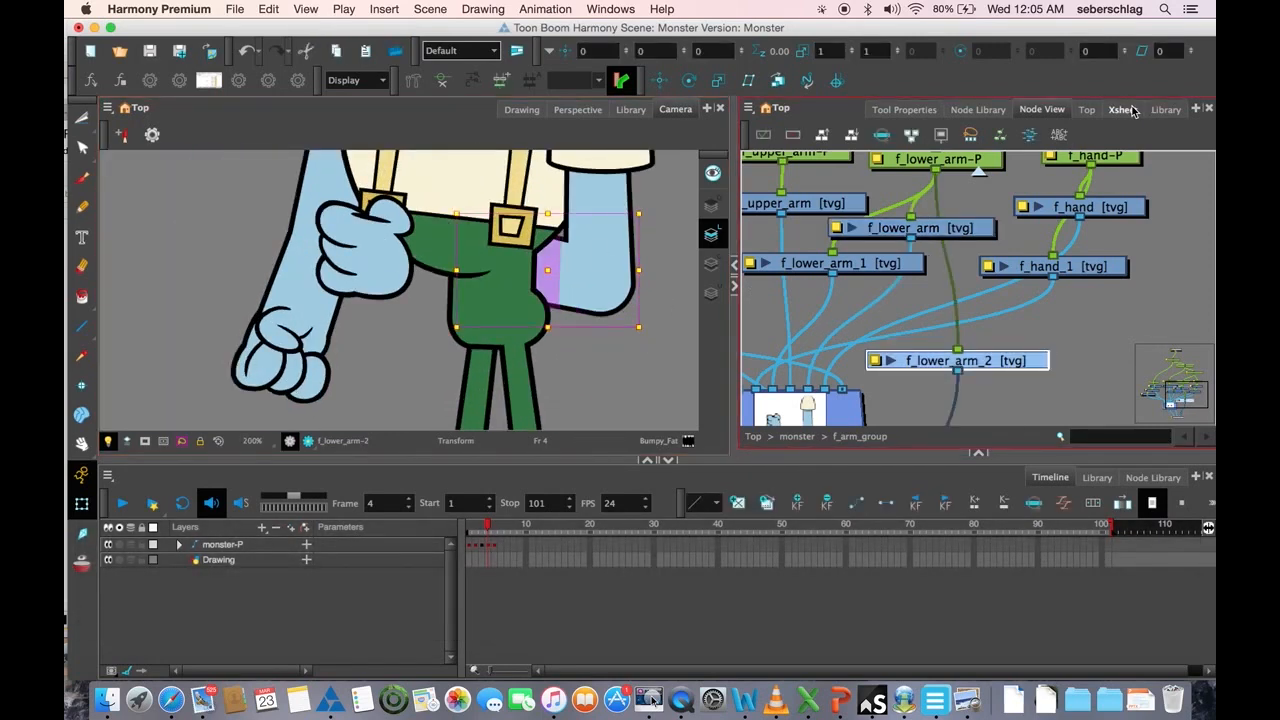
# - Show the Library's Drawing Substitution preview for f_lower_arm
pyautogui.click(1164, 108)
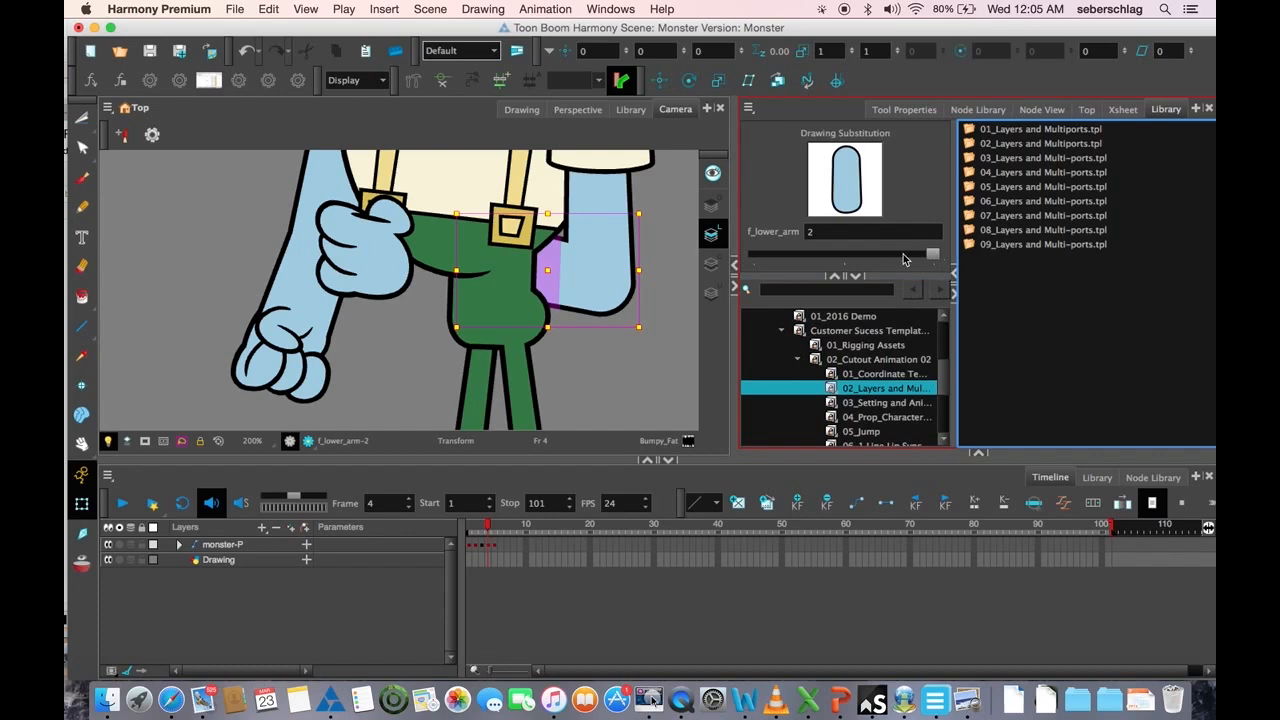